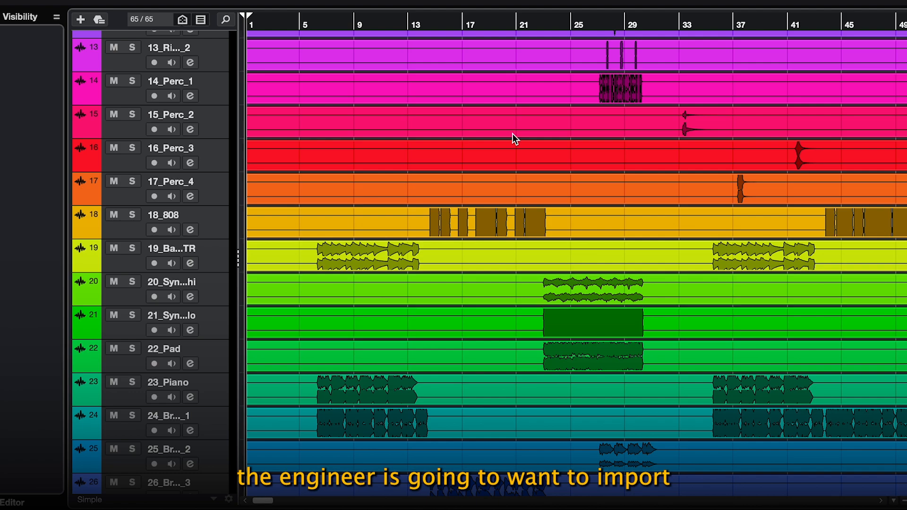
# - Scroll through the Export Audio Mixdown dialog to reach the channel format settings
pyautogui.scroll(-3)
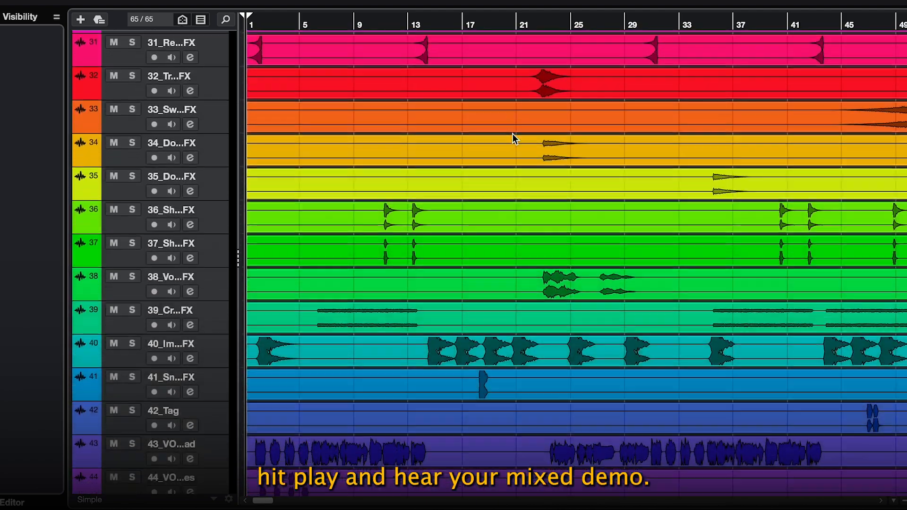
pyautogui.scroll(-3)
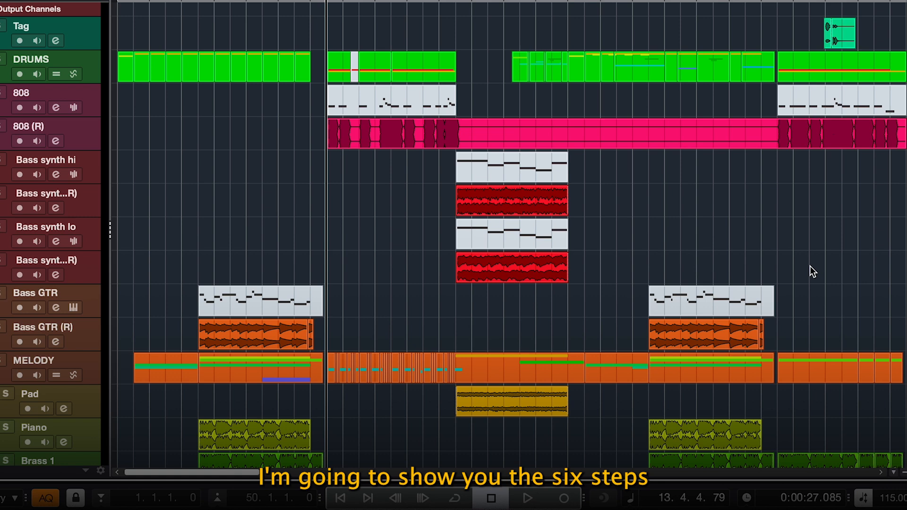
pyautogui.scroll(-3)
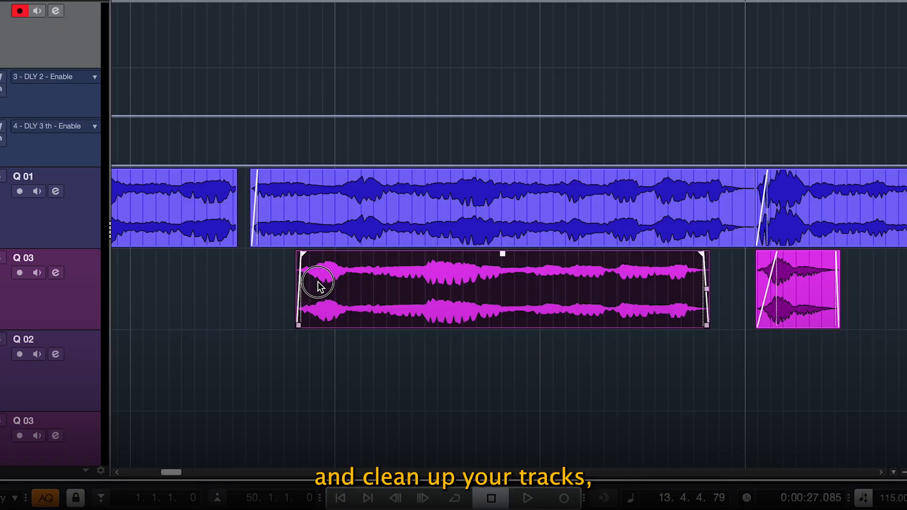
pyautogui.moveTo(318, 283); pyautogui.dragTo(352, 283)
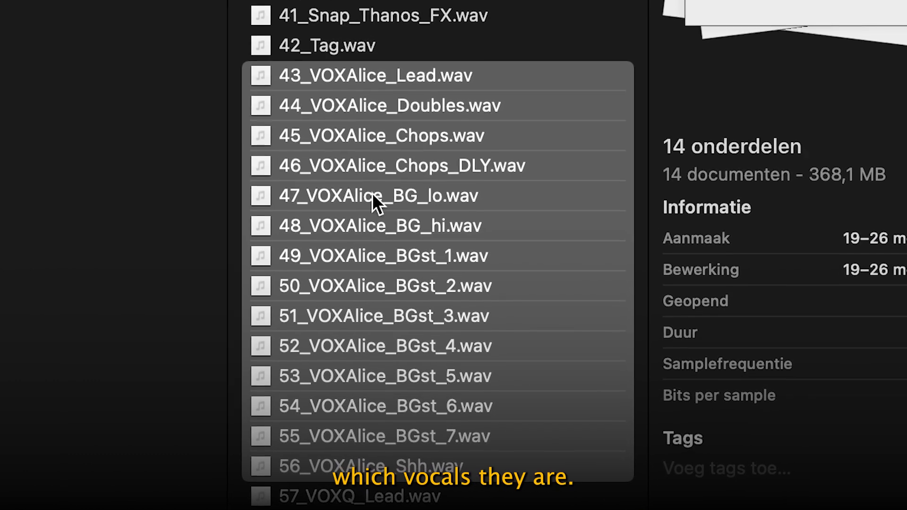
pyautogui.scroll(-3)
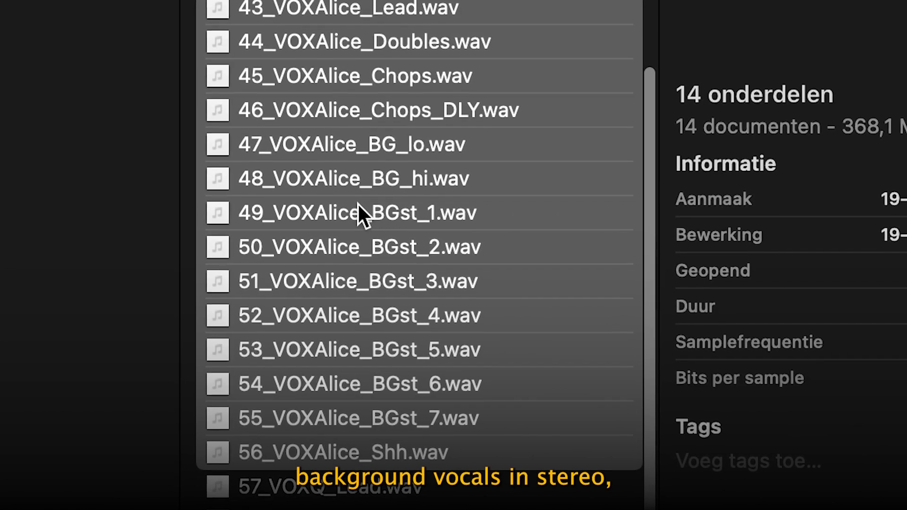
pyautogui.scroll(-3)
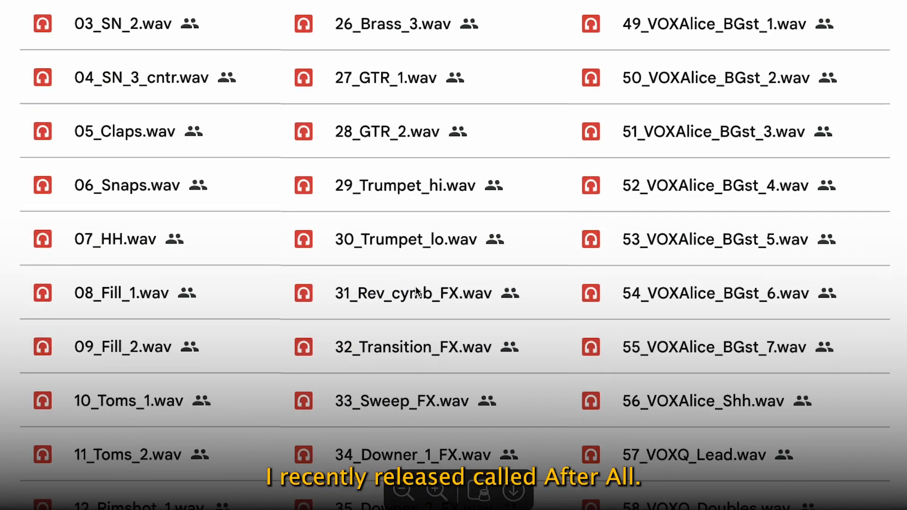
pyautogui.scroll(-3)
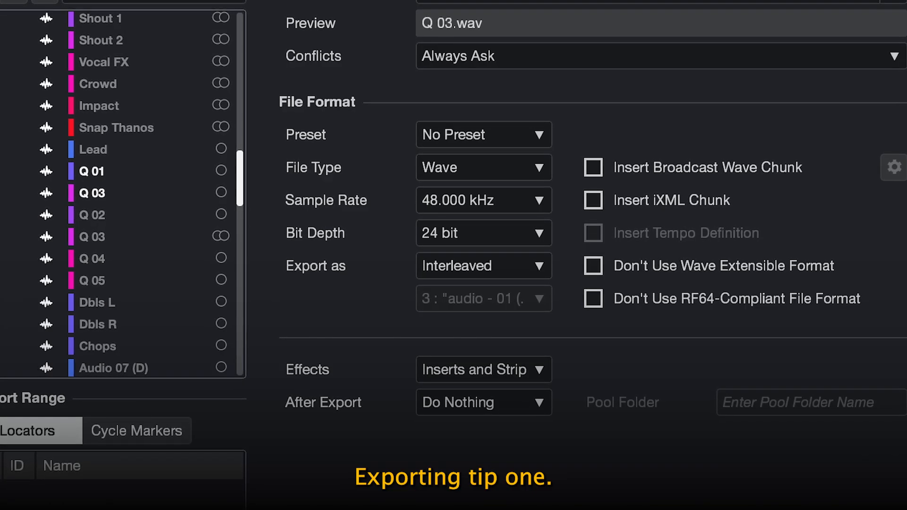
# - Try Mono Downmix as the export format, then switch back to Interleaved stereo
pyautogui.click(484, 265)
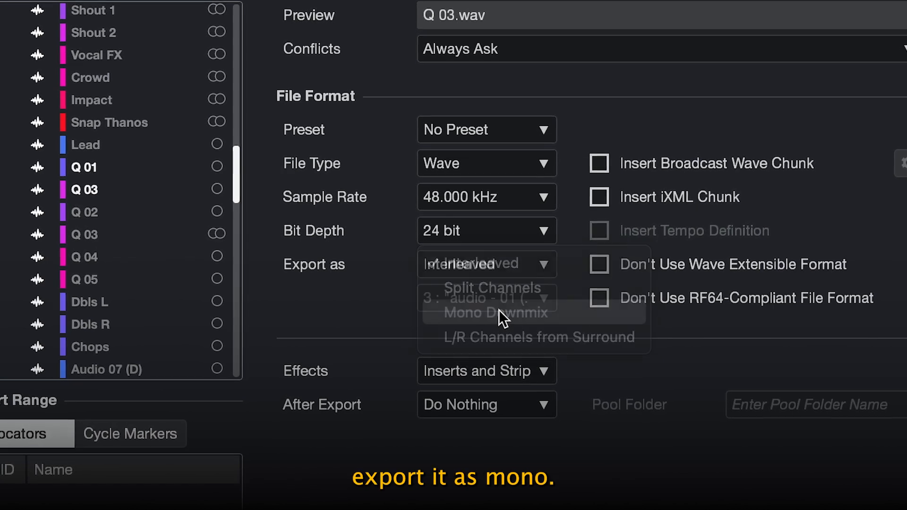
pyautogui.click(486, 263)
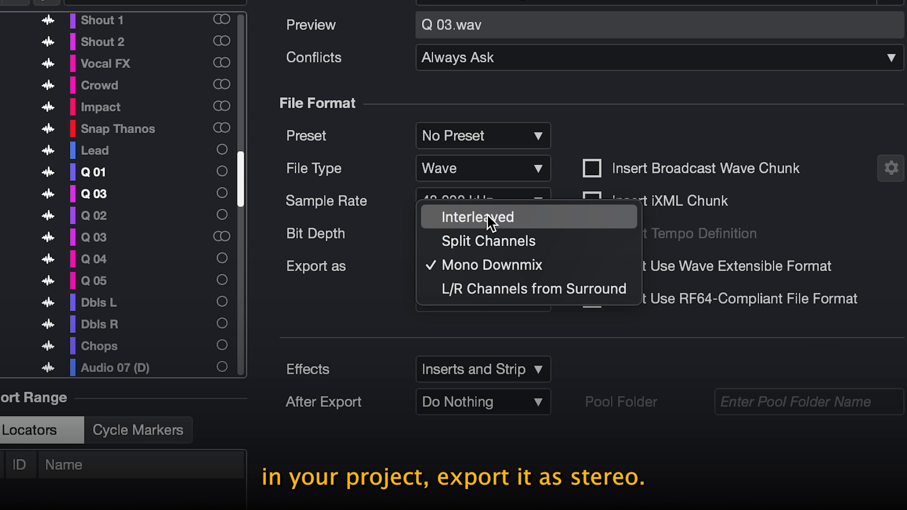
pyautogui.click(477, 217)
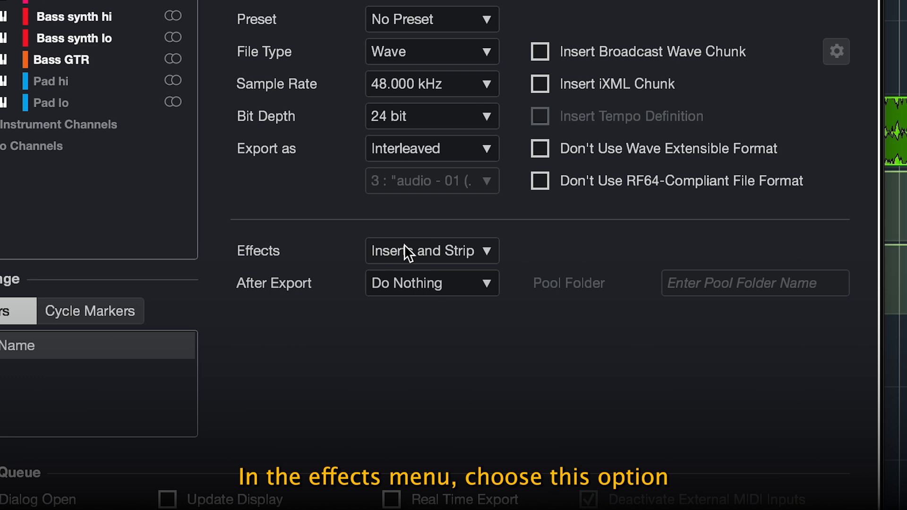
pyautogui.click(431, 250)
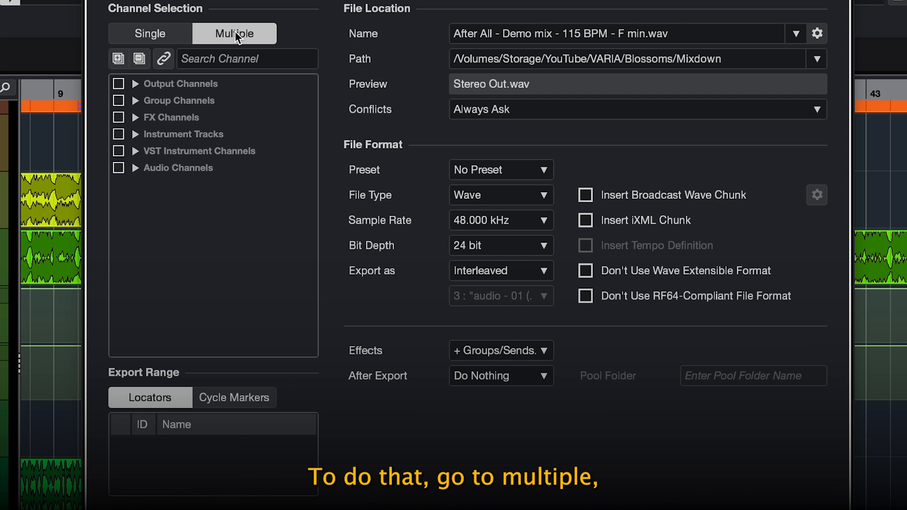
# - Enable Multiple channel export and print only Inserts and Strip effects
pyautogui.click(499, 349)
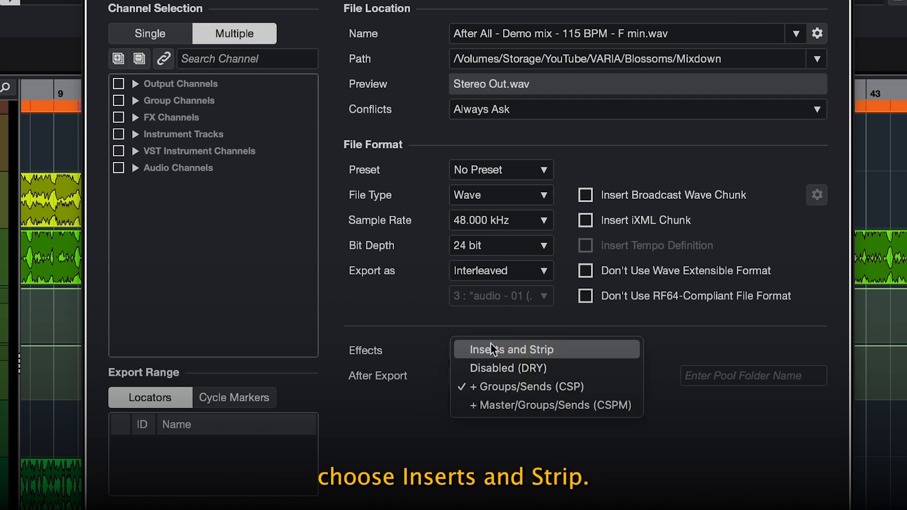
pyautogui.click(508, 348)
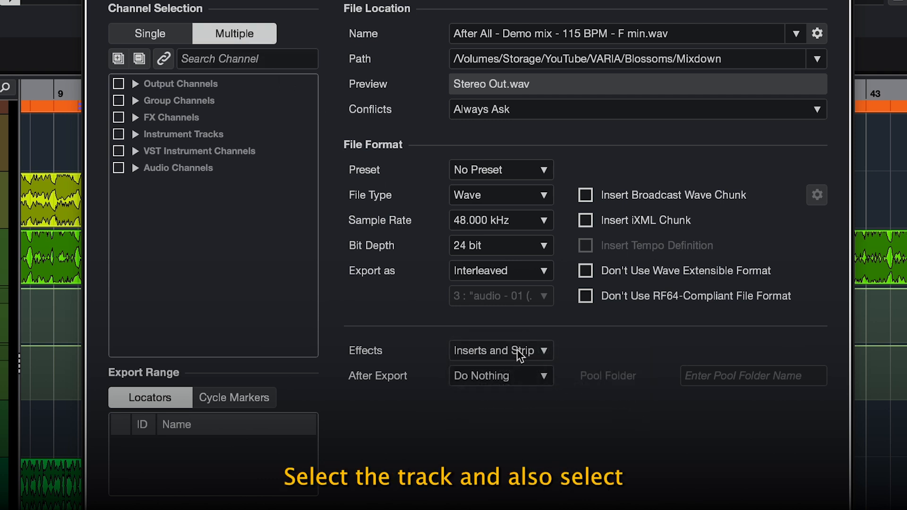
pyautogui.click(133, 134)
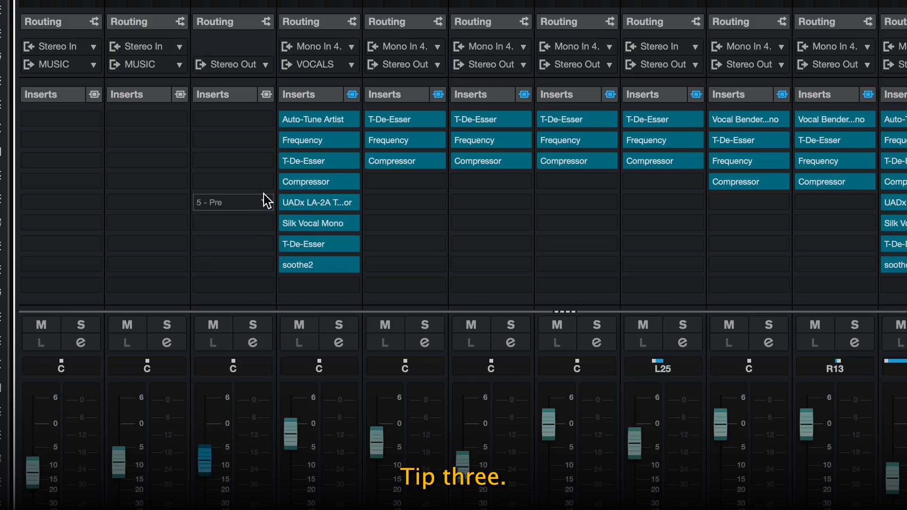
# - Import all 63 exported stem WAVs into the new empty project via Import Audio File
pyautogui.click(305, 182)
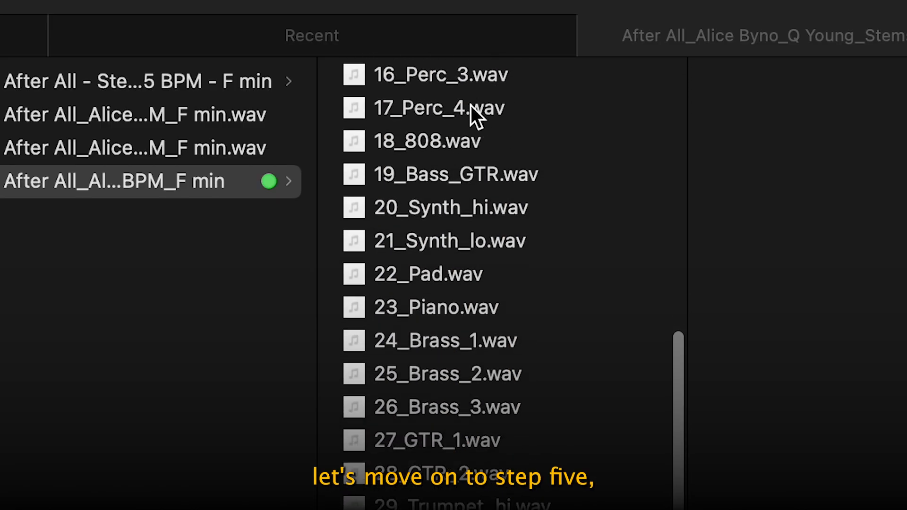
pyautogui.scroll(-3)
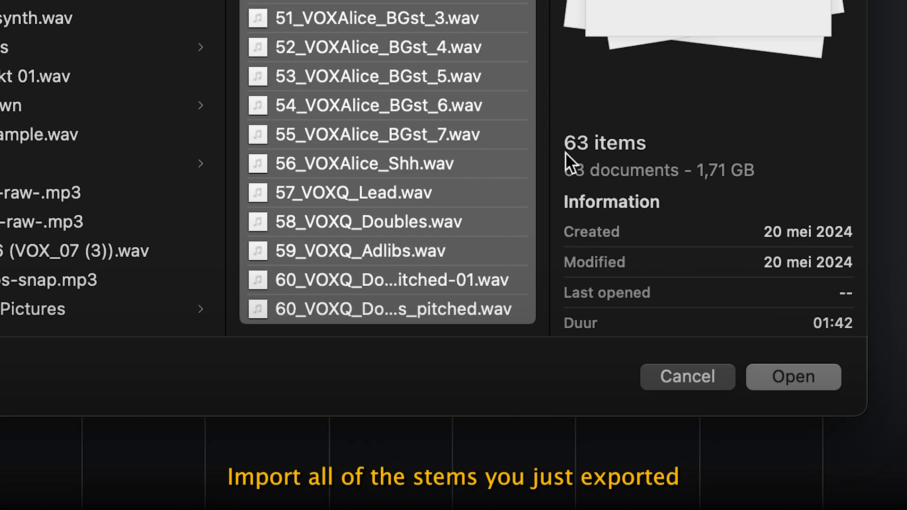
pyautogui.click(792, 377)
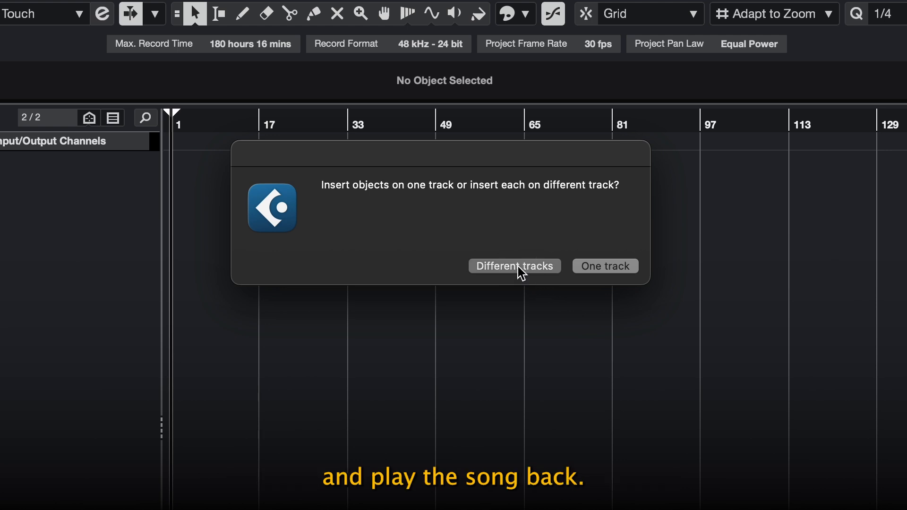
# - Choose Different tracks so each imported stem lands on its own track, then review the layout
pyautogui.click(514, 266)
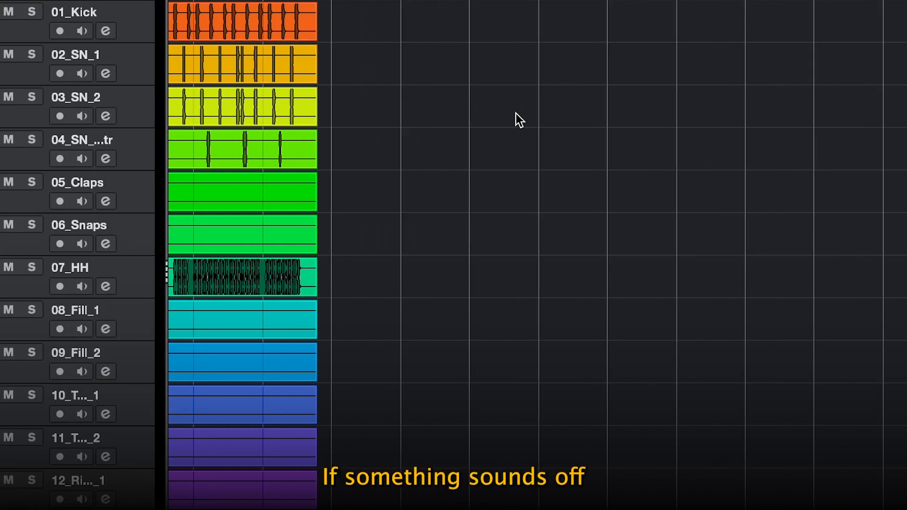
pyautogui.scroll(-3)
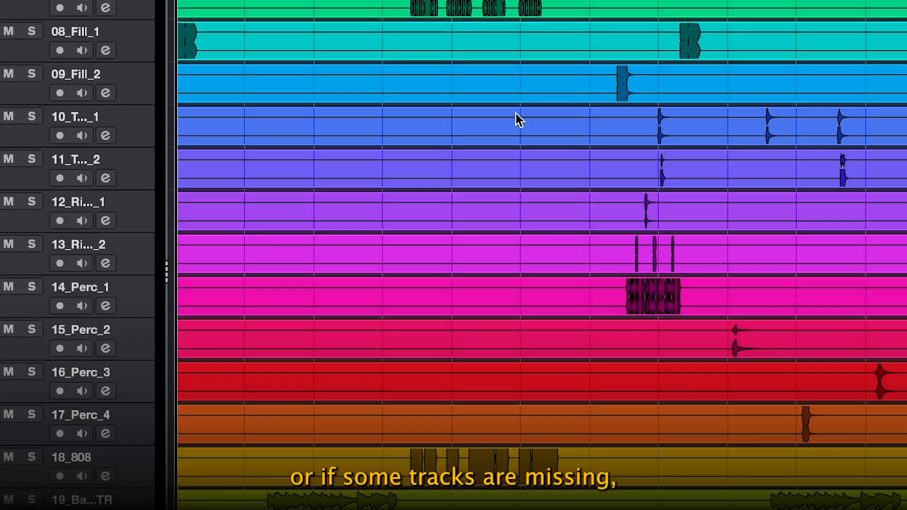
pyautogui.scroll(-3)
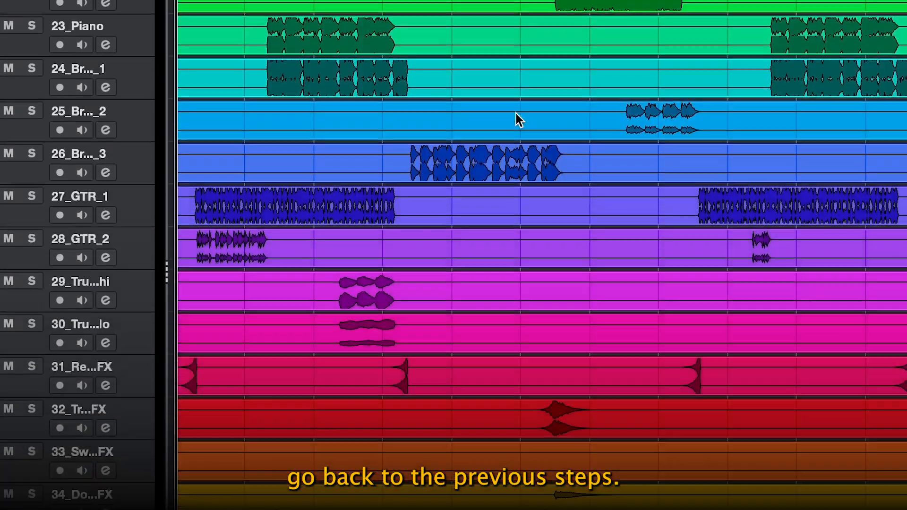
pyautogui.scroll(-3)
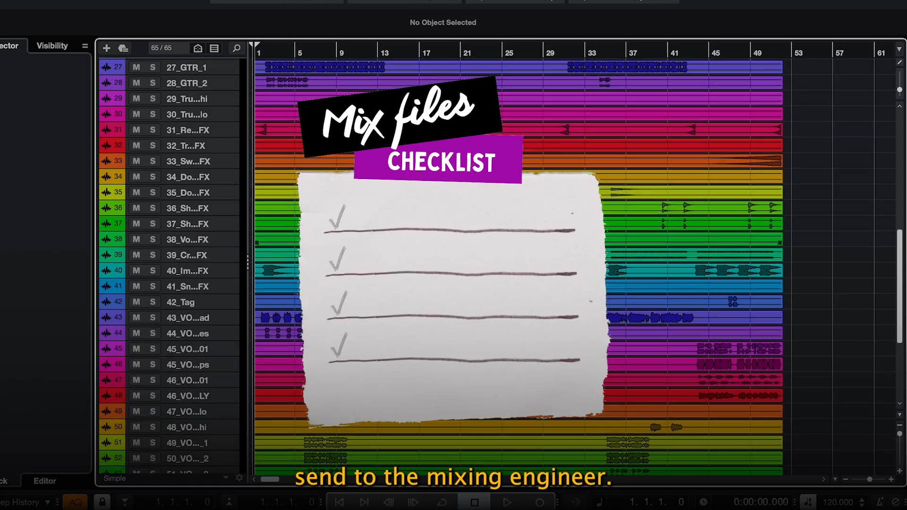
pyautogui.scroll(-3)
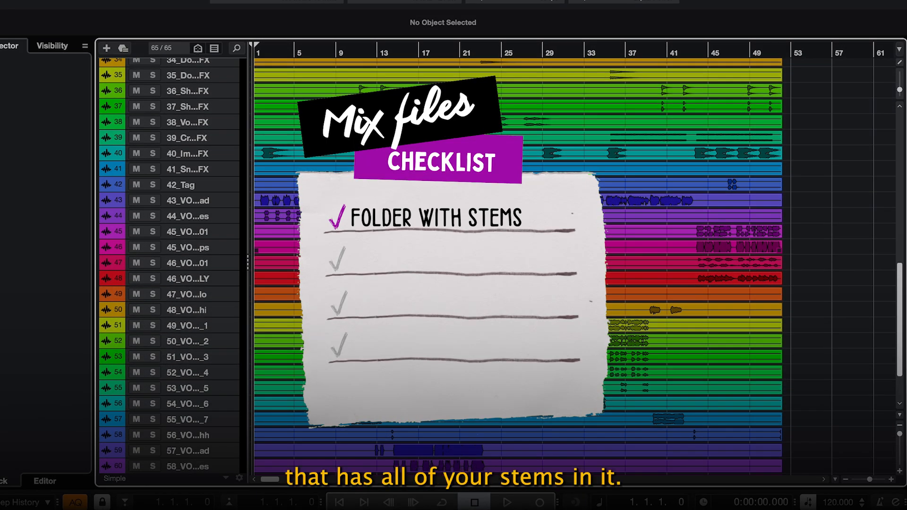